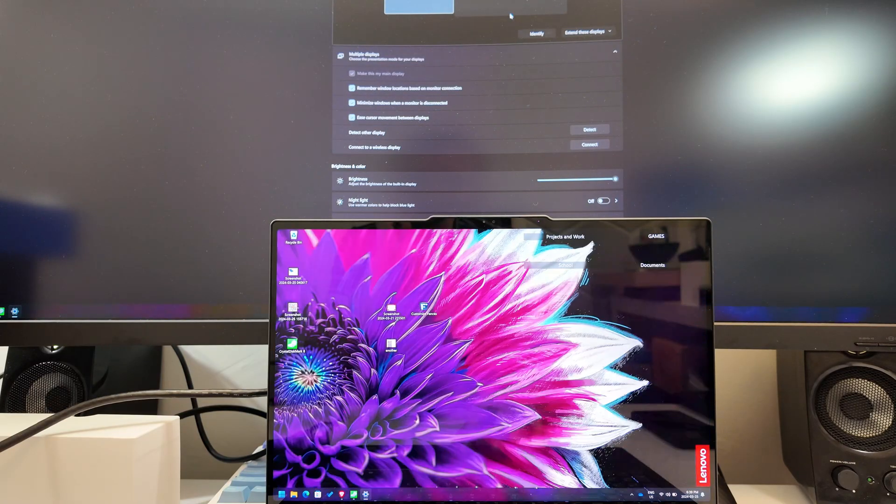
- Scroll past Scale & layout and the 5120 × 2160 resolution to reach Advanced display under Related settings
left_click(351, 72)
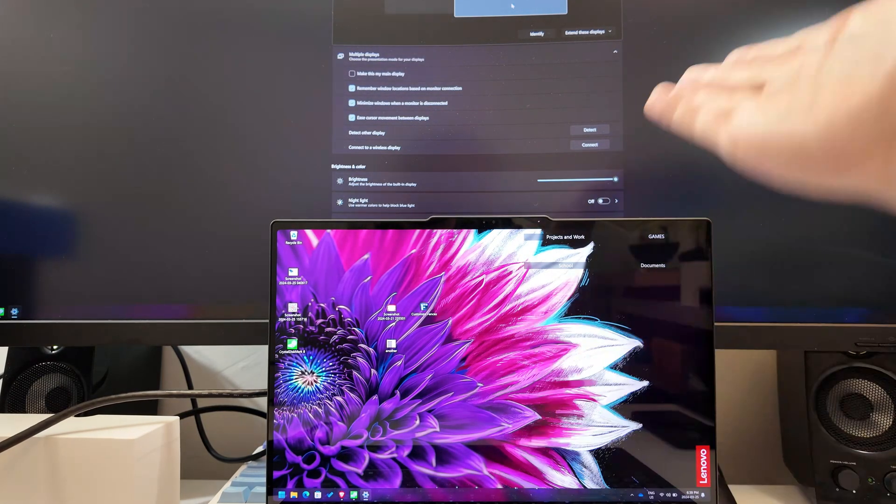
mouse_move(534, 73)
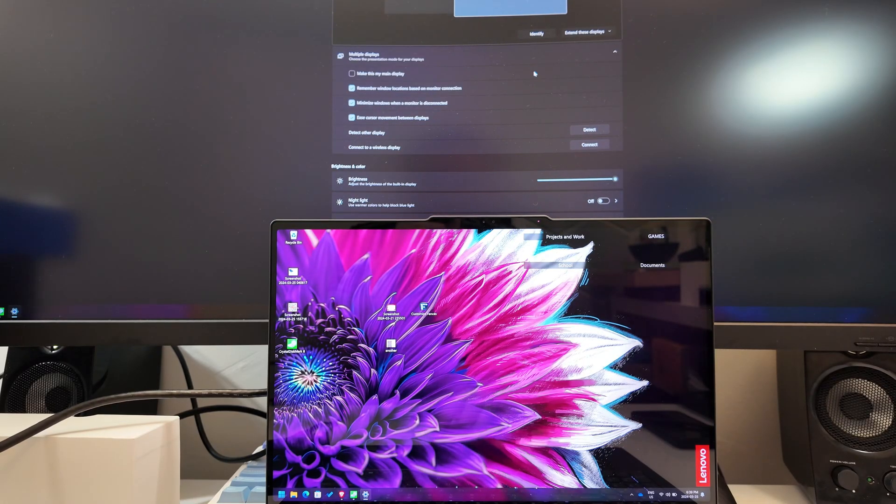
scroll("down", 3)
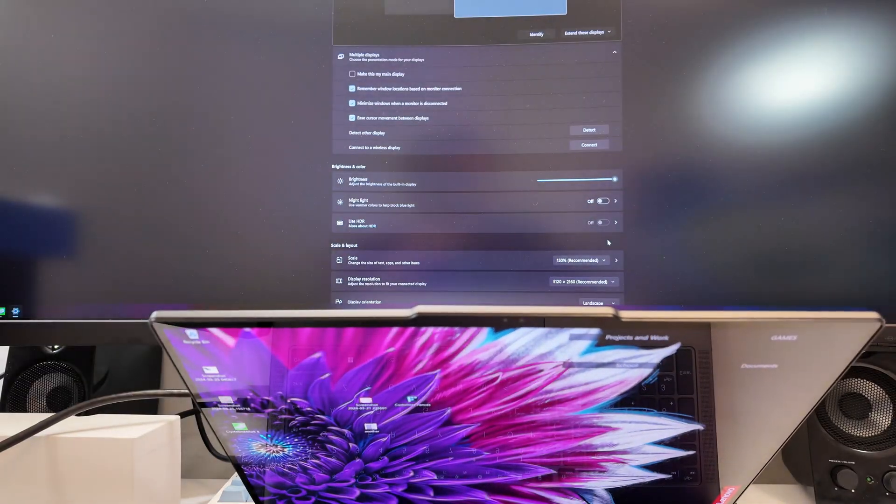
scroll("down", 3)
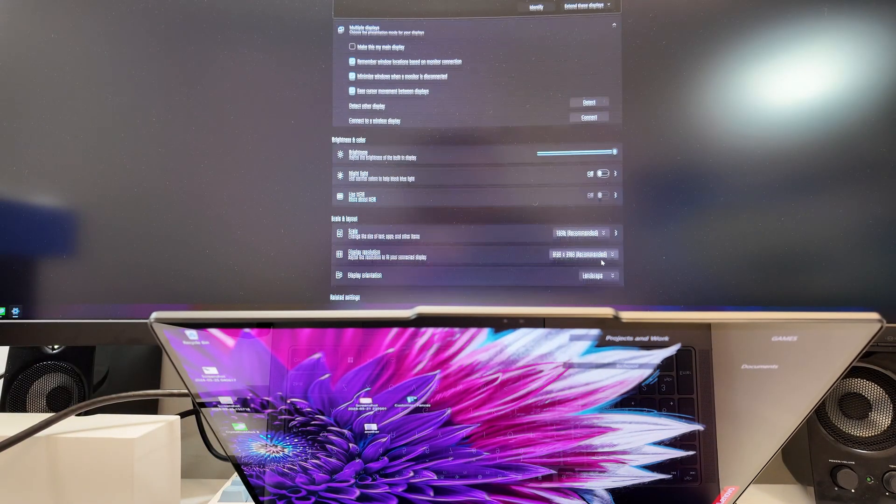
scroll("down", 3)
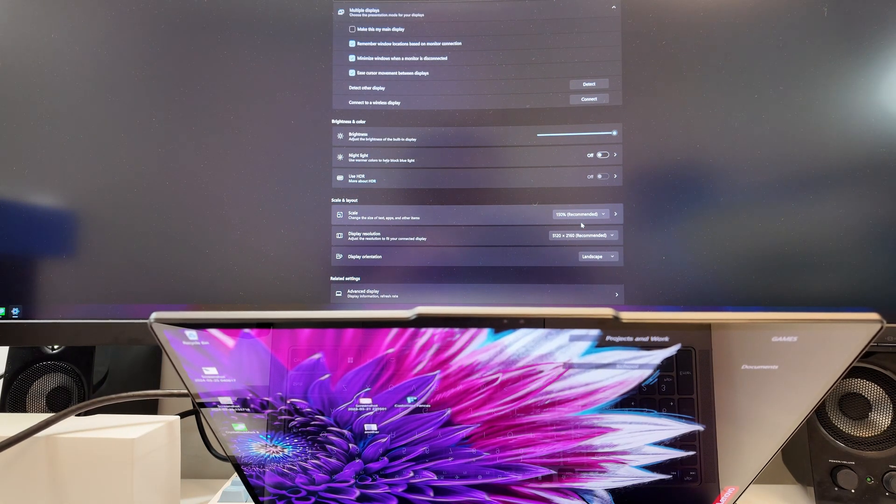
left_click(474, 293)
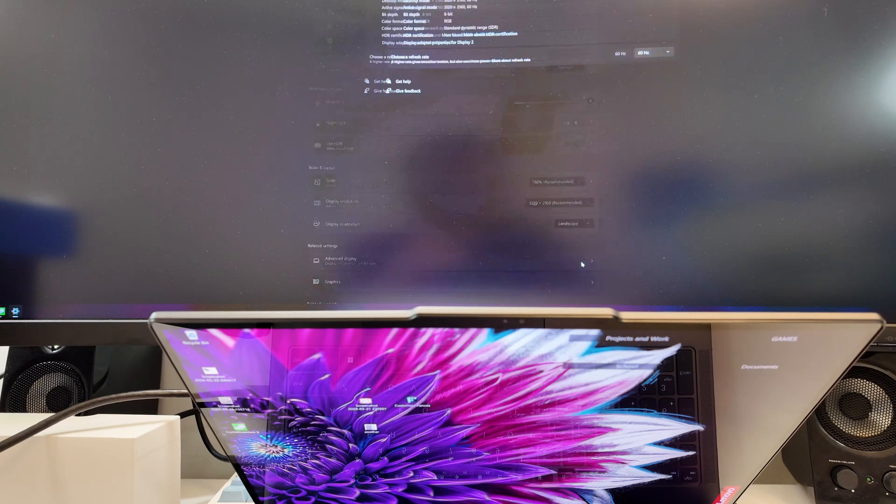